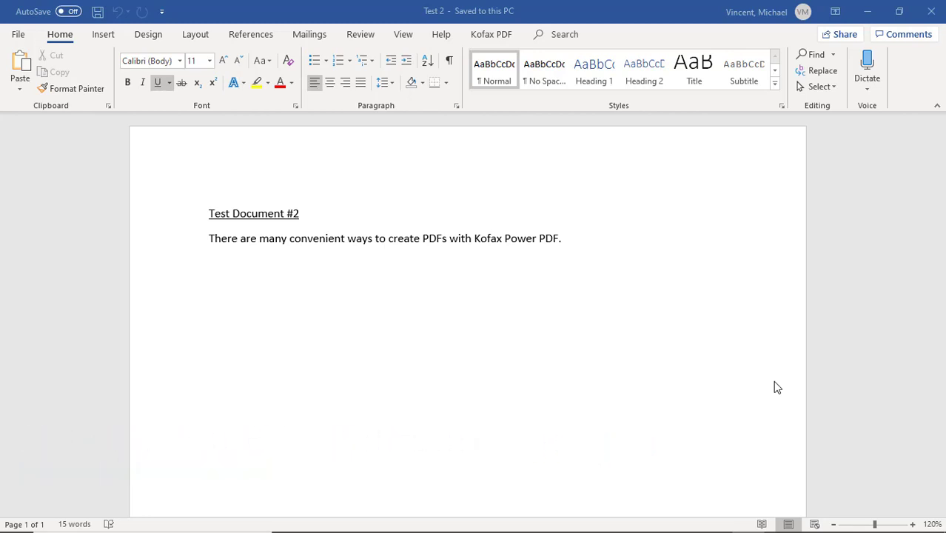
mouse_move(431, 335)
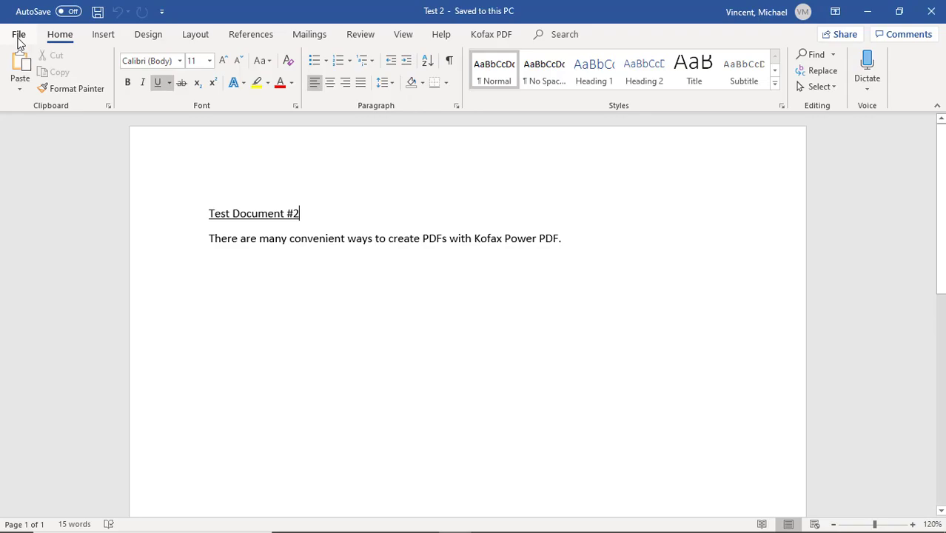
Print Test 2 to the Power PDF printer so it prompts for a PDF save location
left_click(26, 34)
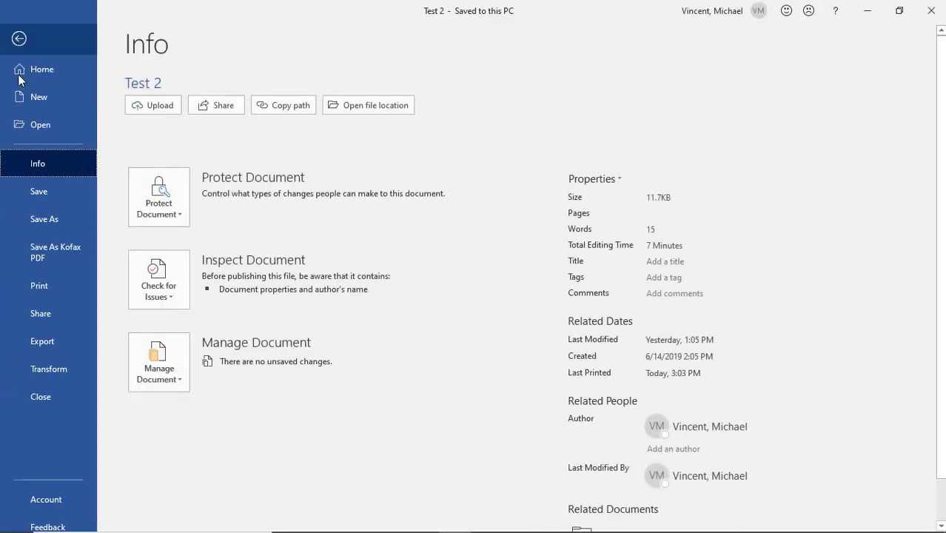
left_click(38, 286)
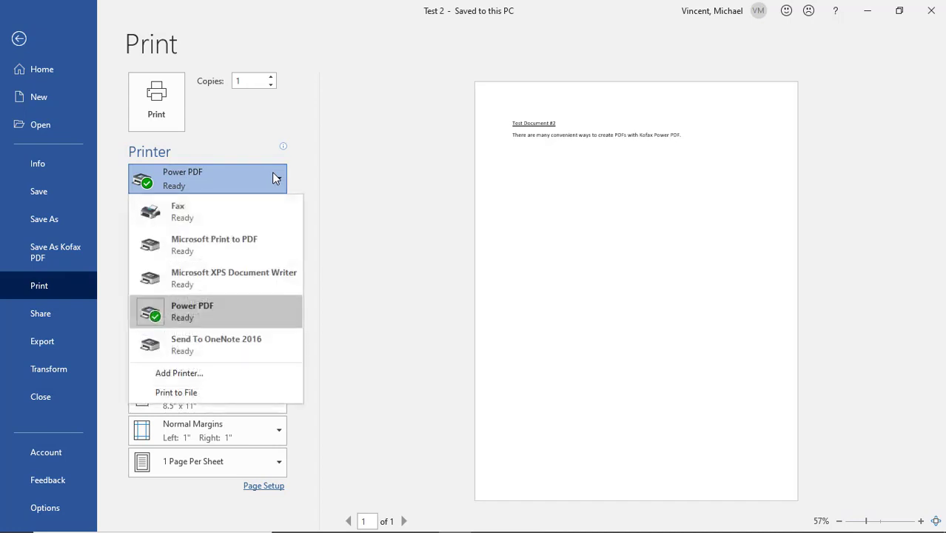
left_click(193, 311)
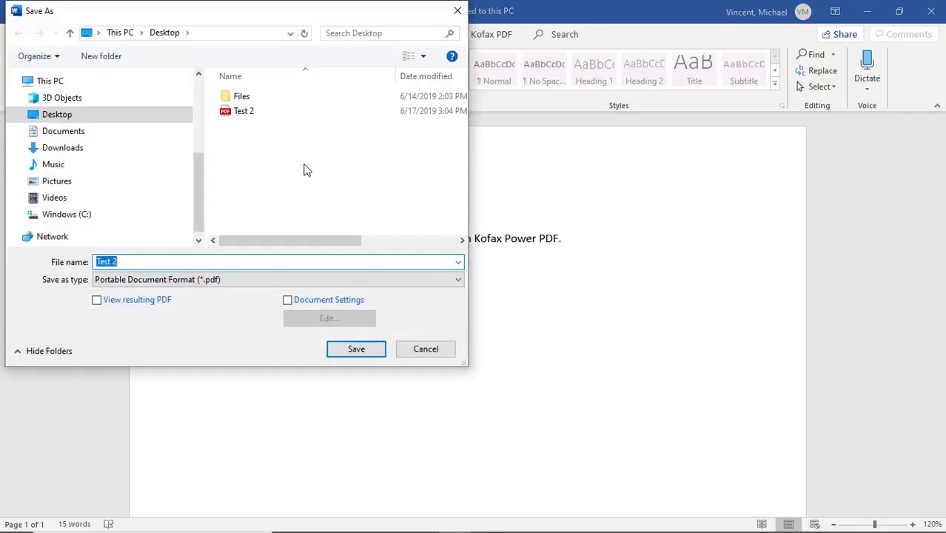
Save the PDF to the Desktop as 'Test 21' by appending 1 to the file name
left_click(308, 261)
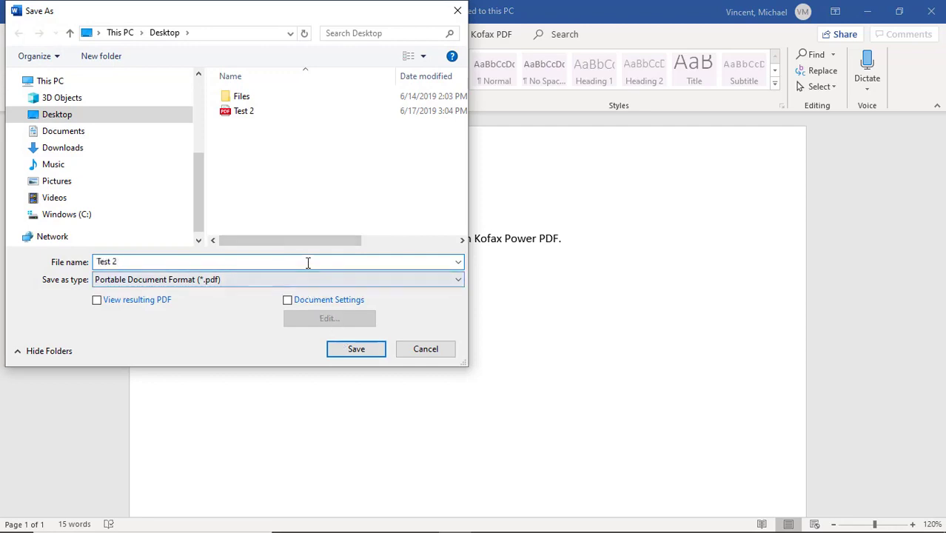
type("1")
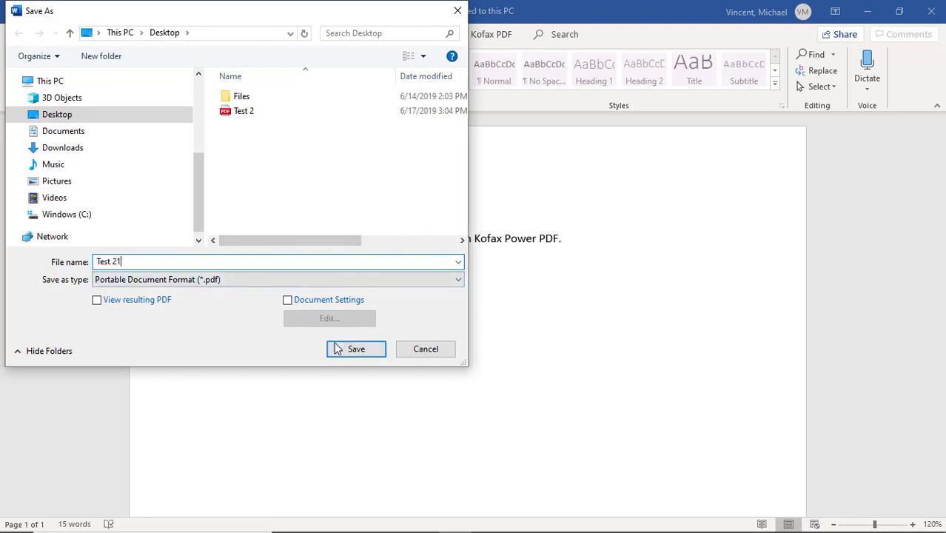
left_click(356, 350)
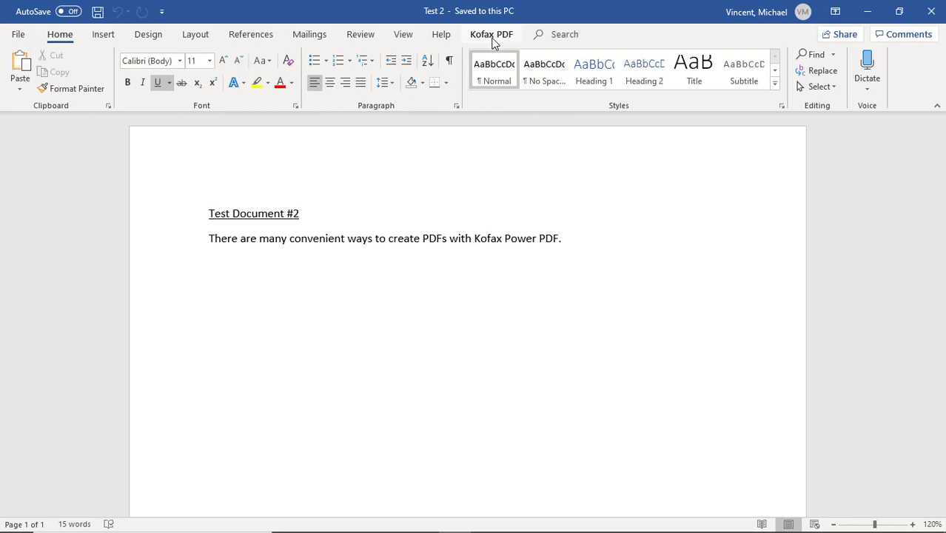
Show the Kofax PDF ribbon commands above the document
left_click(496, 34)
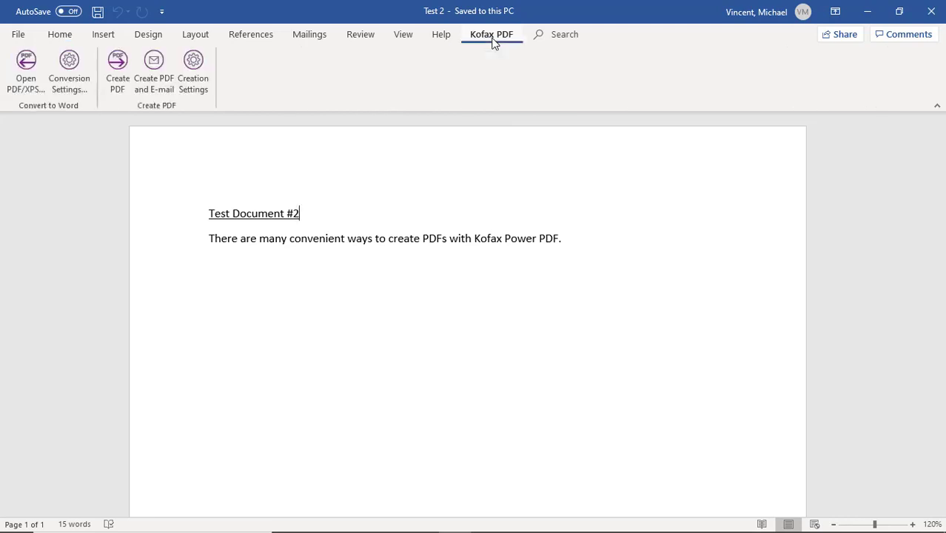
mouse_move(279, 71)
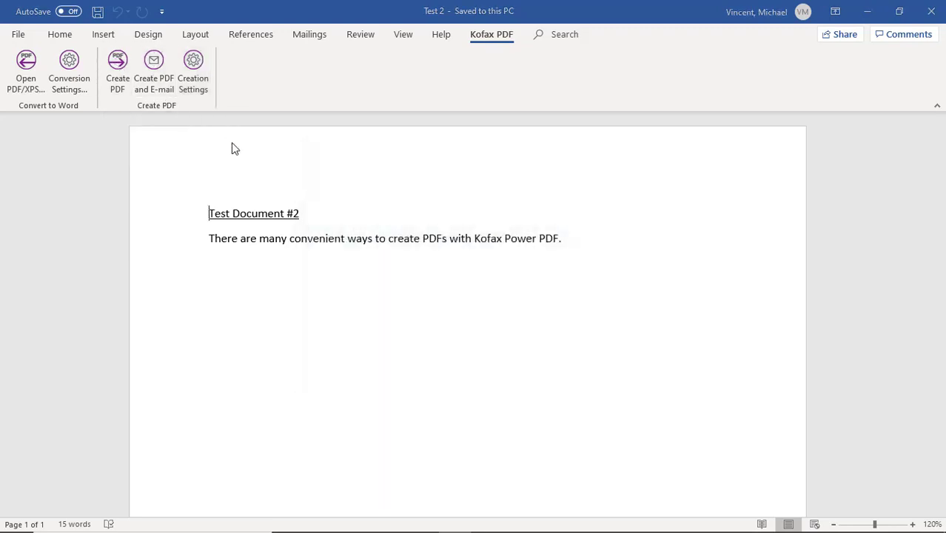
Create a second PDF via Kofax Create PDF and save it to the Desktop as 'Test 23'
left_click(117, 65)
type("Test 23")
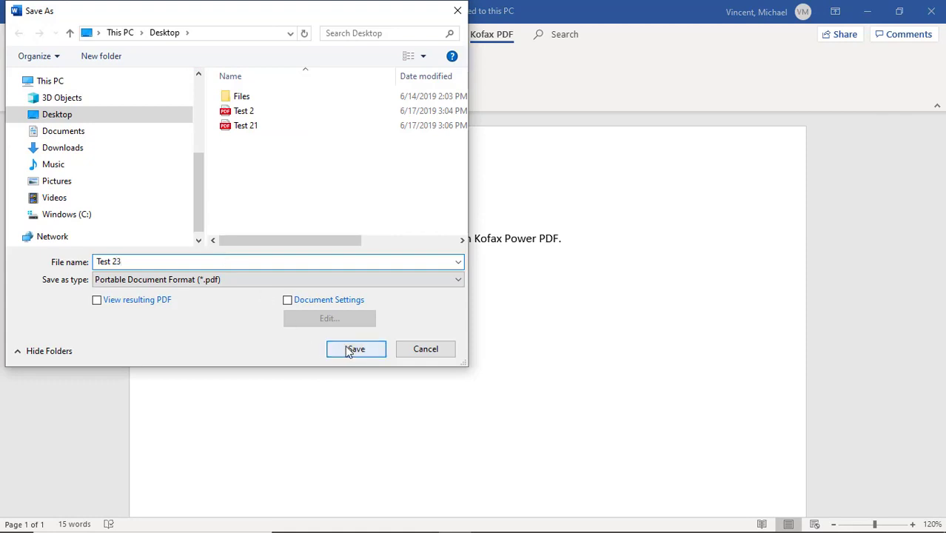
left_click(356, 349)
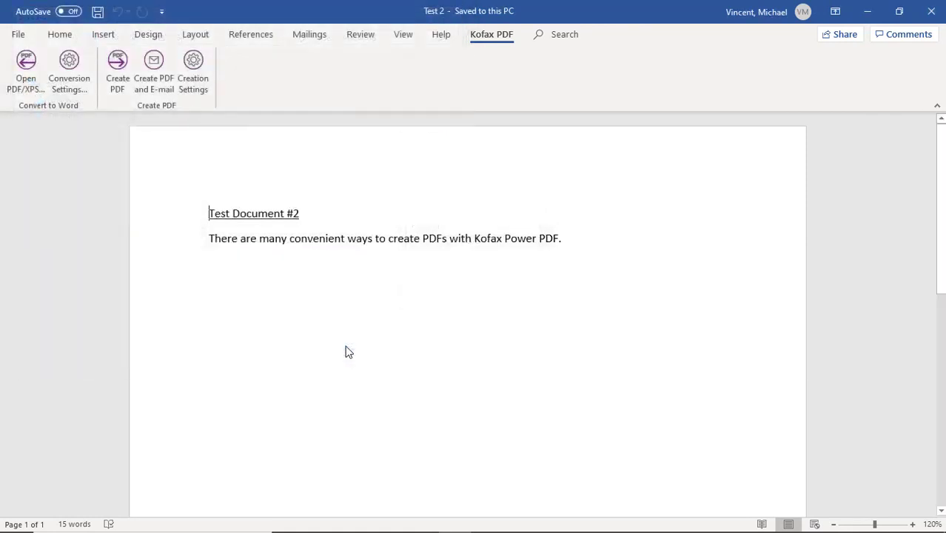